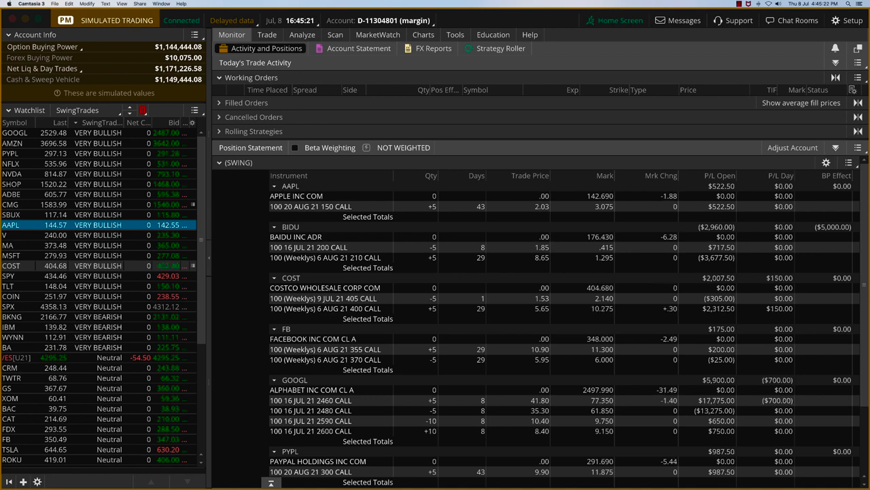
{"action": "scroll", "scroll_direction": "down", "scroll_amount": 3}
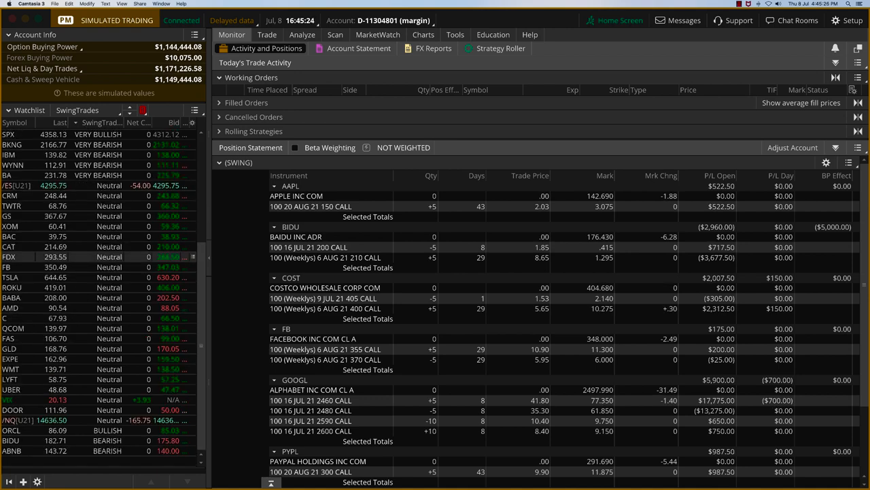